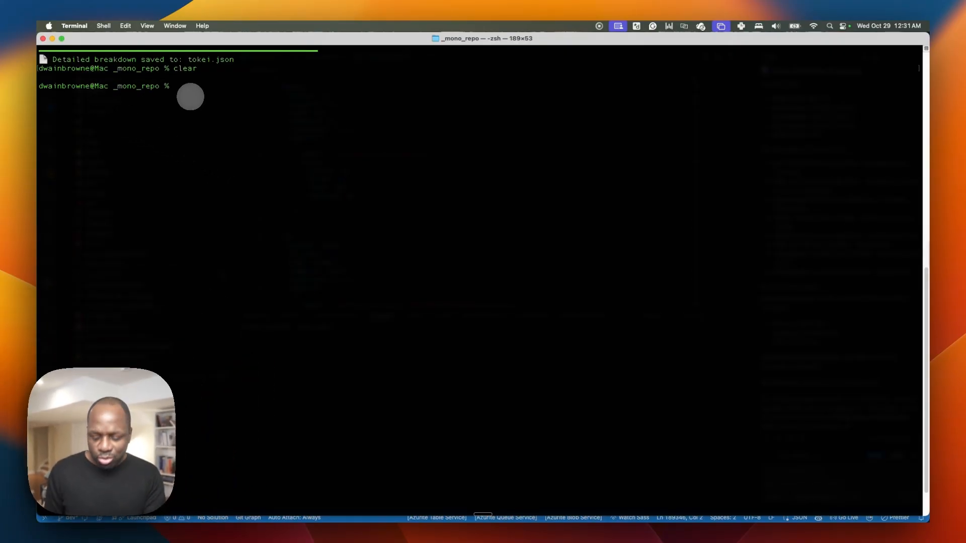
Run chmod +x count-loc.sh && ./count-loc.sh and review the tokei per-language summary
{"action": "type", "text": "chmod +x count-loc.sh && ./count-loc.sh"}
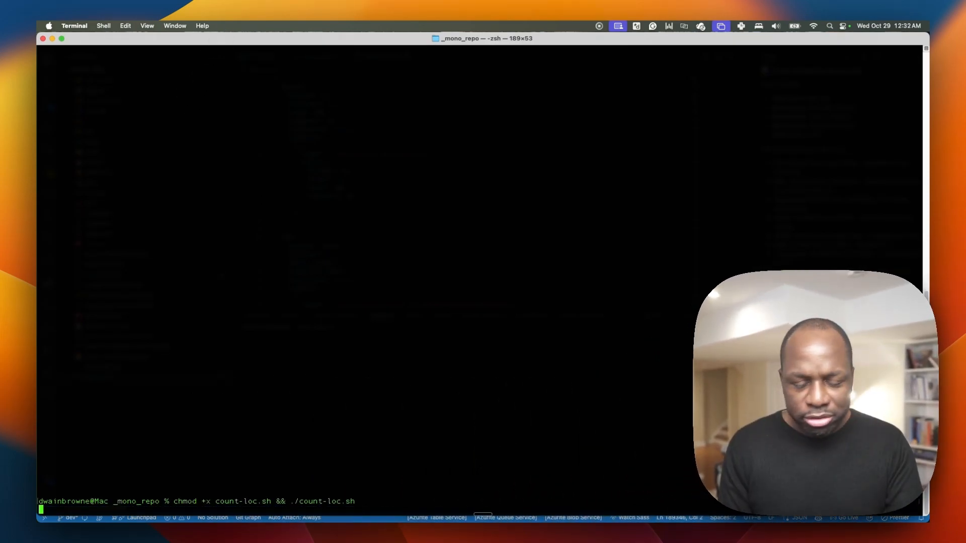
{"action": "key", "text": "Return"}
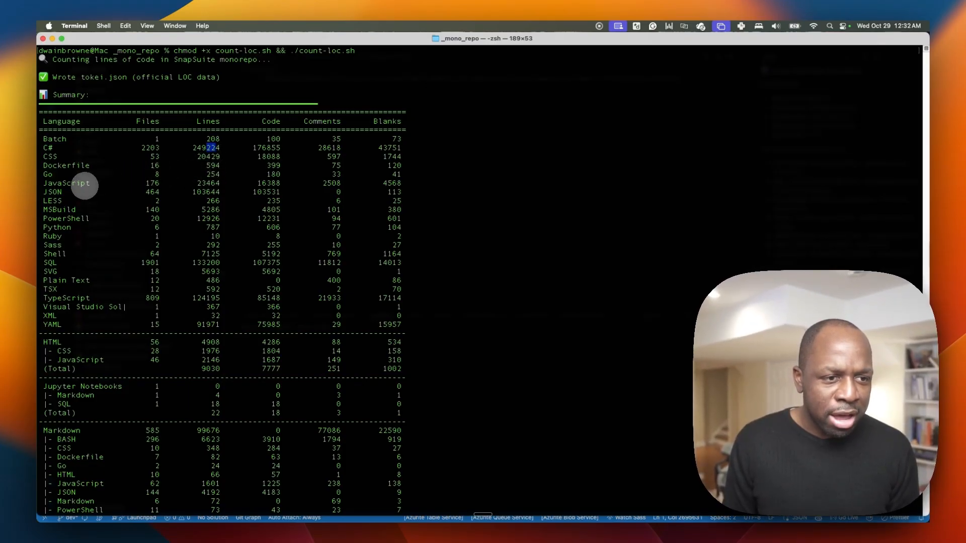
{"action": "mouse_move", "coordinate": [213, 174]}
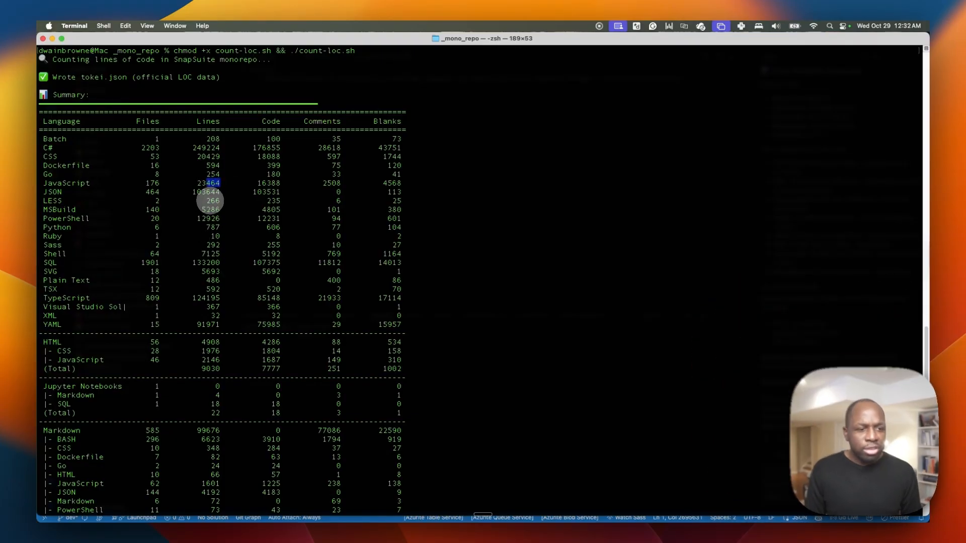
{"action": "scroll", "scroll_direction": "down", "scroll_amount": 3}
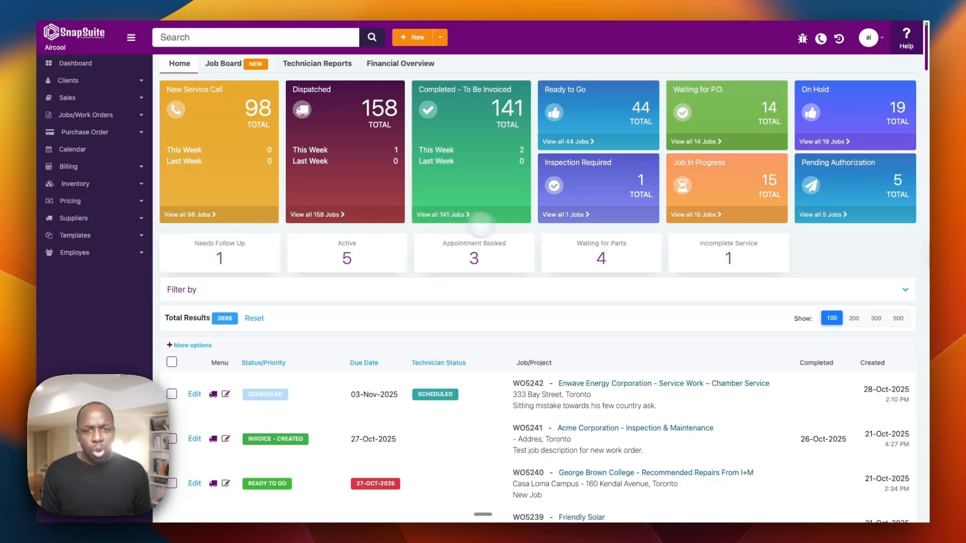
Show the Clients list, then the sales app's Leads page with scores and contacts
{"action": "left_click", "coordinate": [66, 81]}
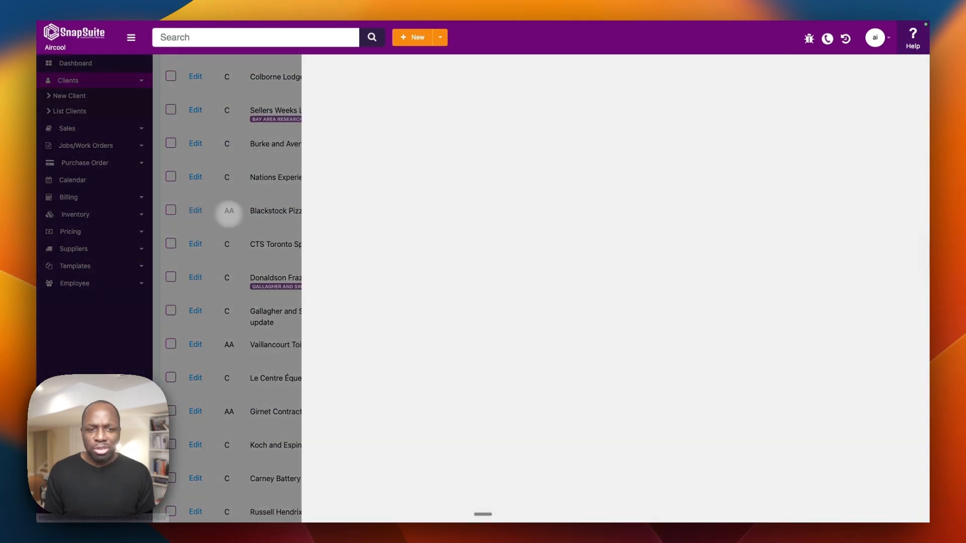
{"action": "left_click", "coordinate": [276, 210]}
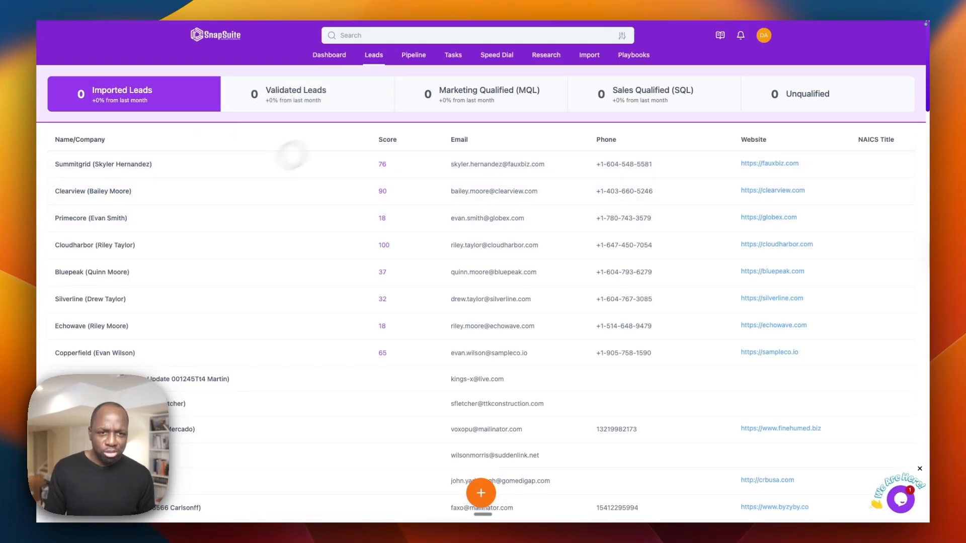
View the sales Pipeline board and the Speed Dial calling view for Primecore
{"action": "left_click", "coordinate": [413, 55]}
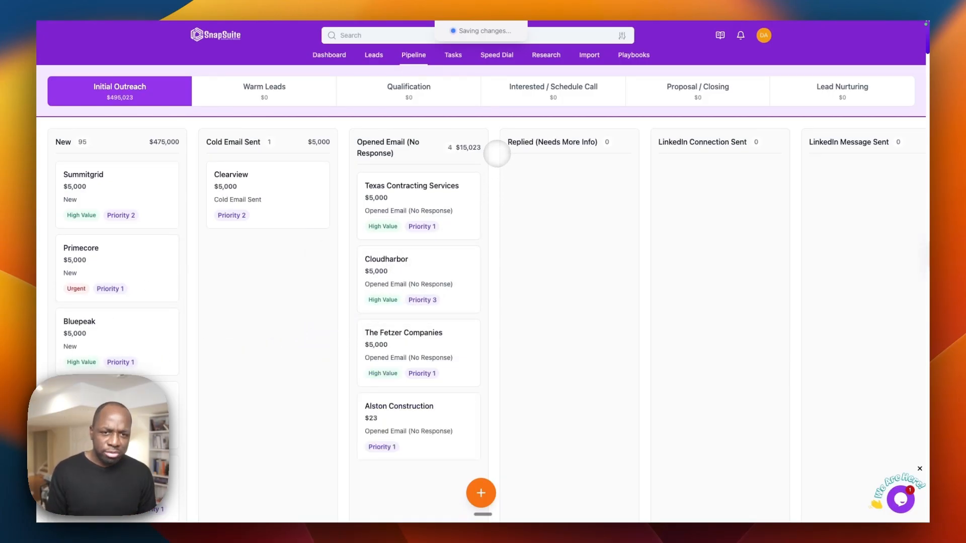
{"action": "left_click", "coordinate": [496, 54]}
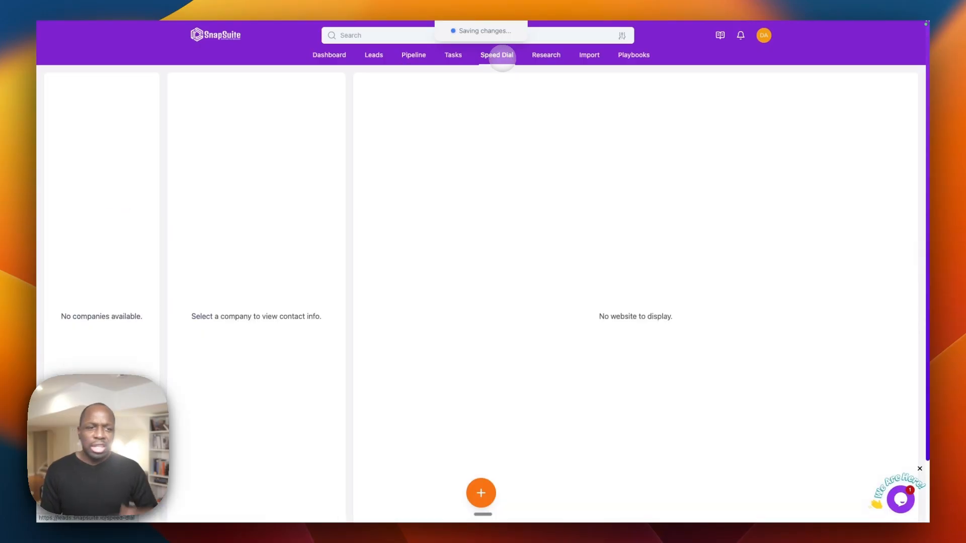
{"action": "left_click", "coordinate": [496, 54]}
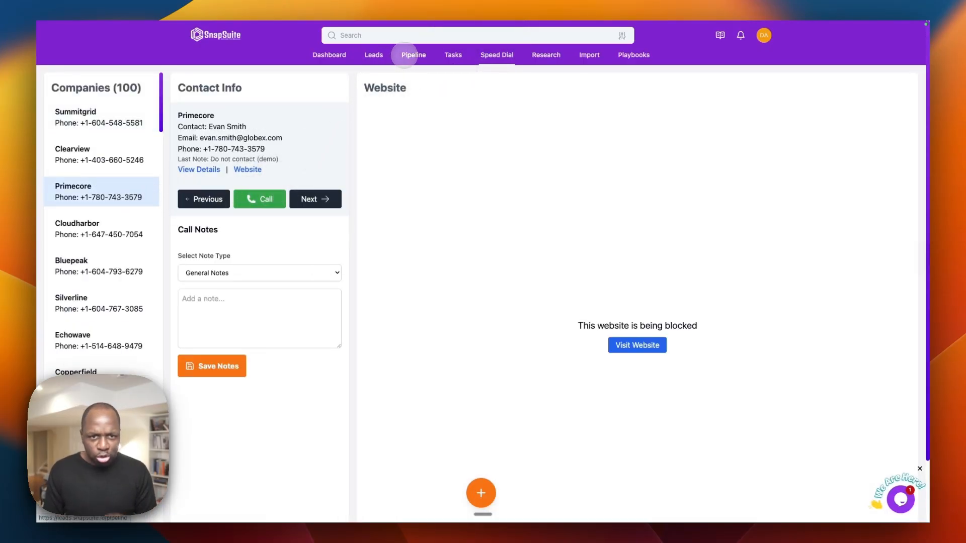
{"action": "left_click", "coordinate": [413, 55]}
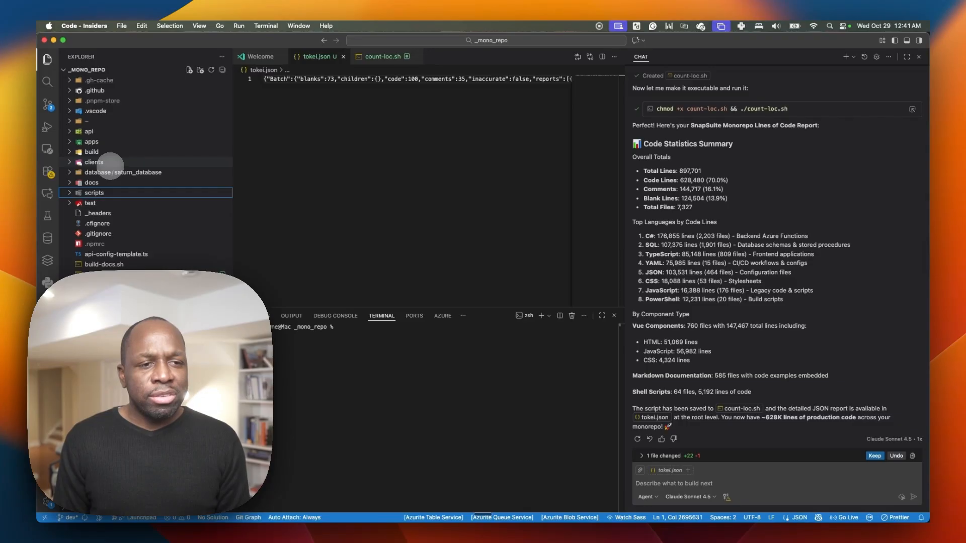
Expand the api folder and its functions subfolder in the Explorer
{"action": "left_click", "coordinate": [89, 130]}
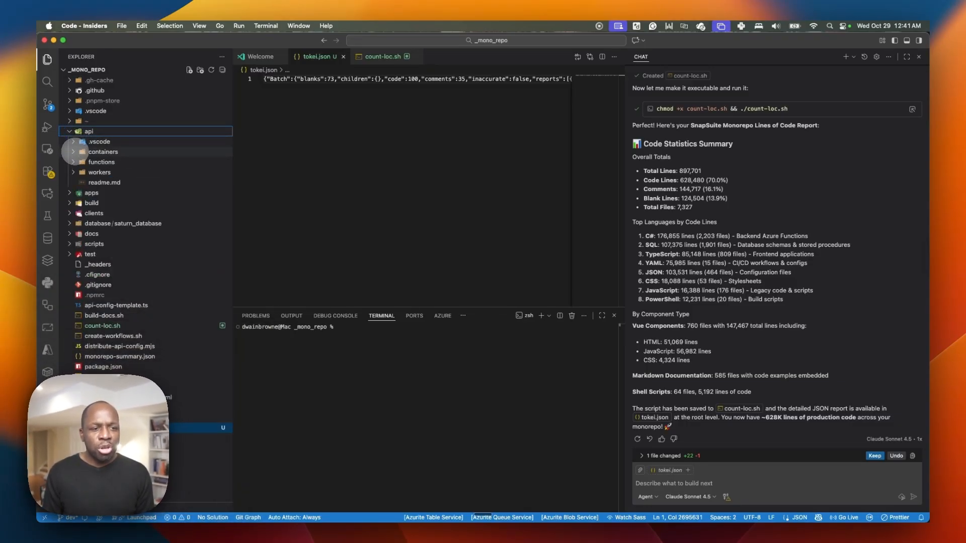
{"action": "left_click", "coordinate": [100, 161]}
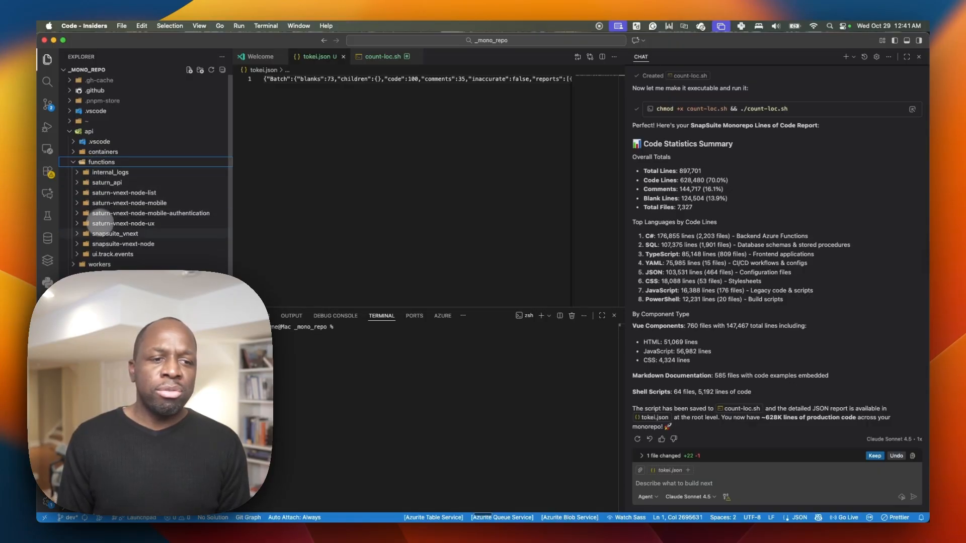
{"action": "mouse_move", "coordinate": [111, 254]}
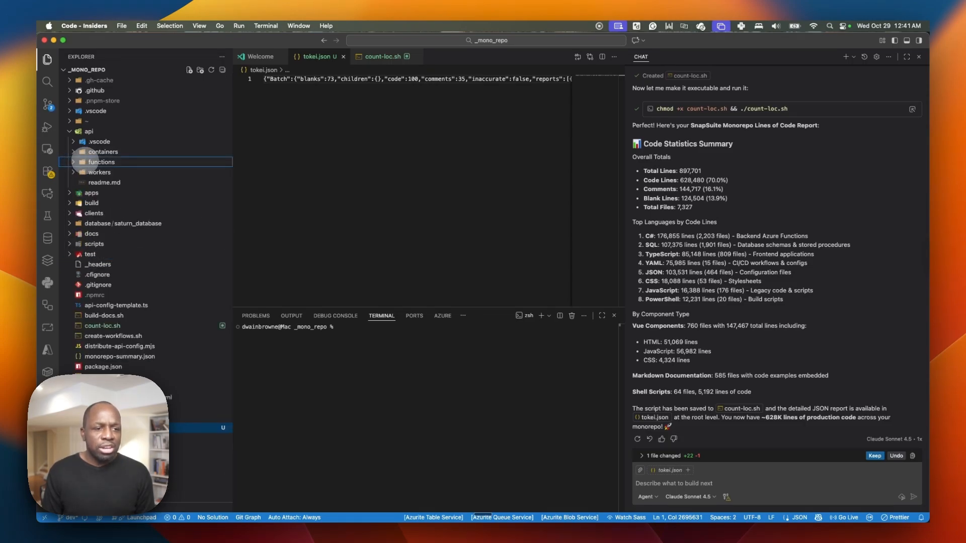
{"action": "left_click", "coordinate": [91, 194]}
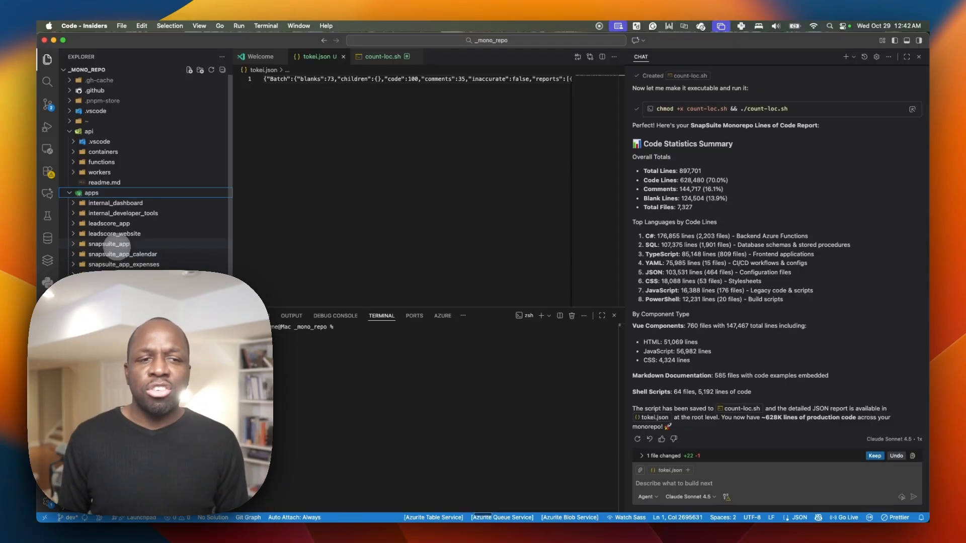
{"action": "mouse_move", "coordinate": [108, 244]}
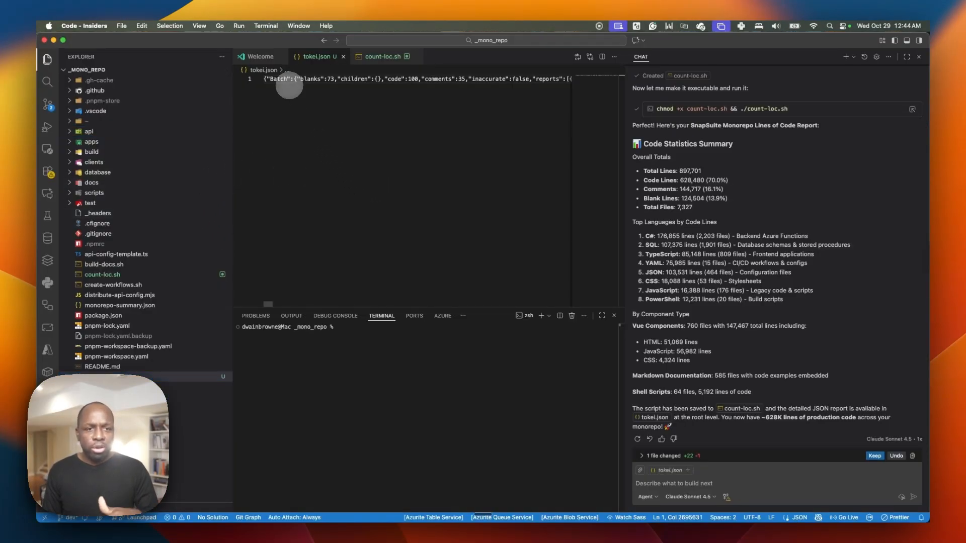
Close tokei.json and expand the api and apps folders to list their services
{"action": "left_click", "coordinate": [342, 56]}
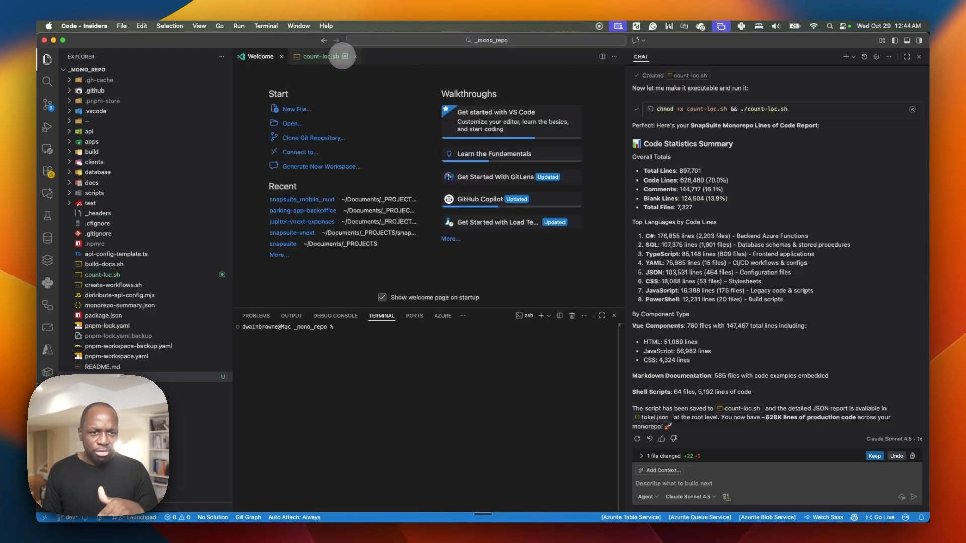
{"action": "left_click", "coordinate": [353, 56]}
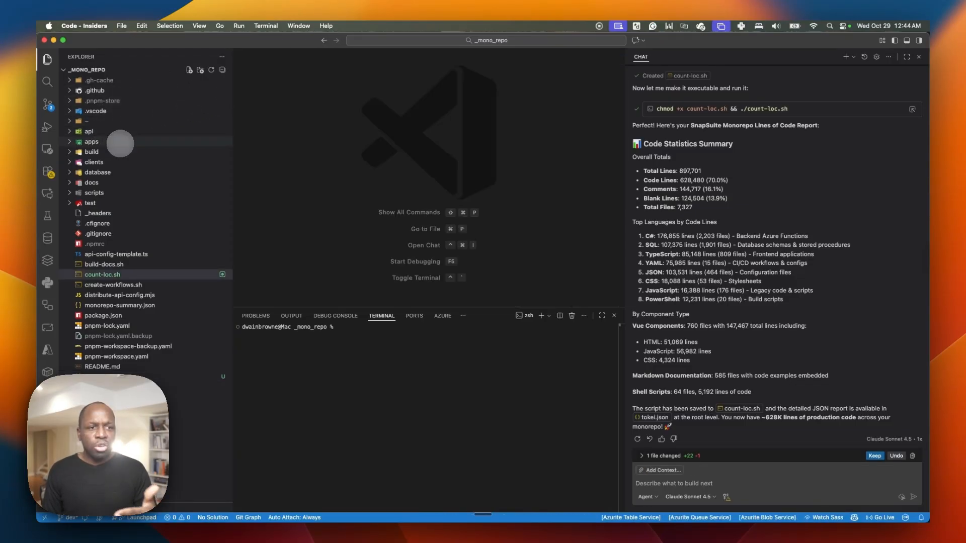
{"action": "left_click", "coordinate": [89, 131]}
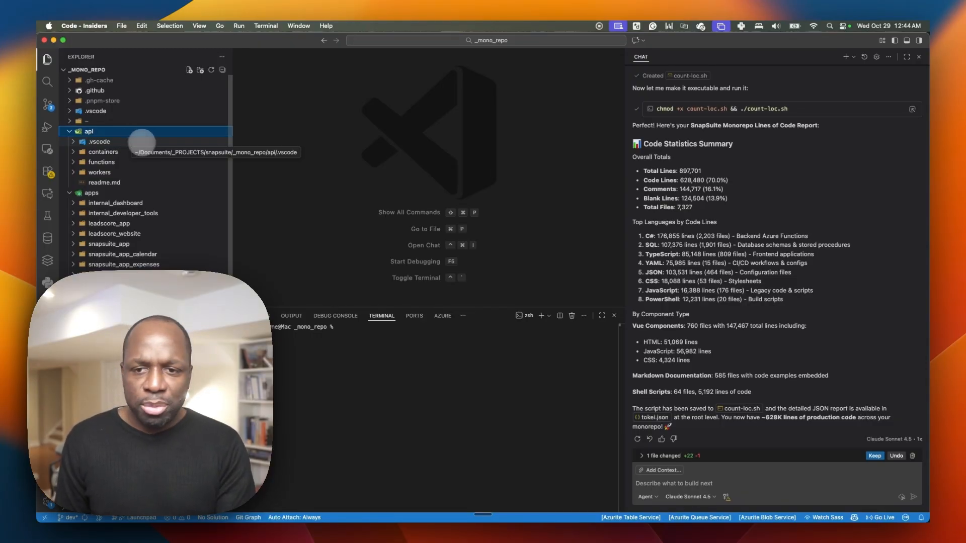
{"action": "left_click", "coordinate": [115, 202]}
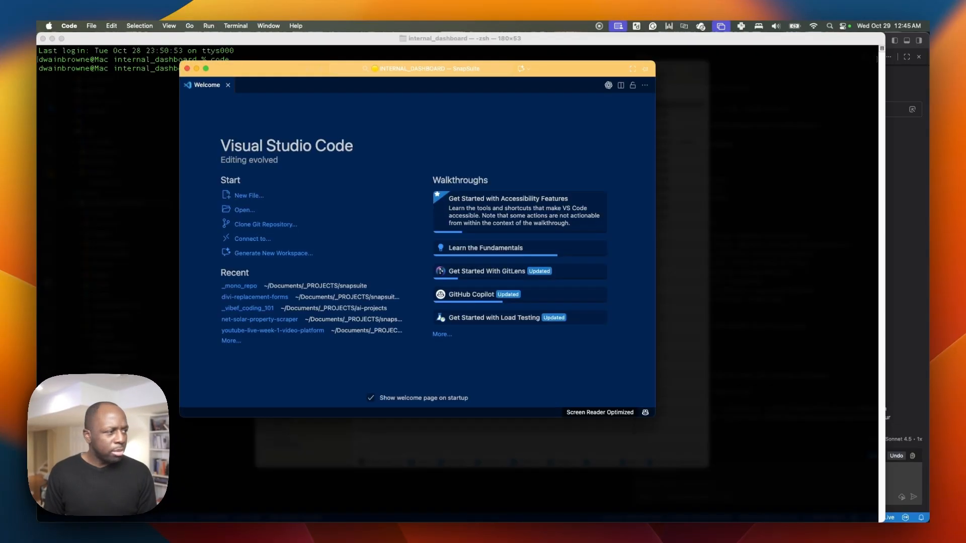
Show the internal_dashboard files and have the agent generate copilot-instructions.md
{"action": "left_click", "coordinate": [228, 84]}
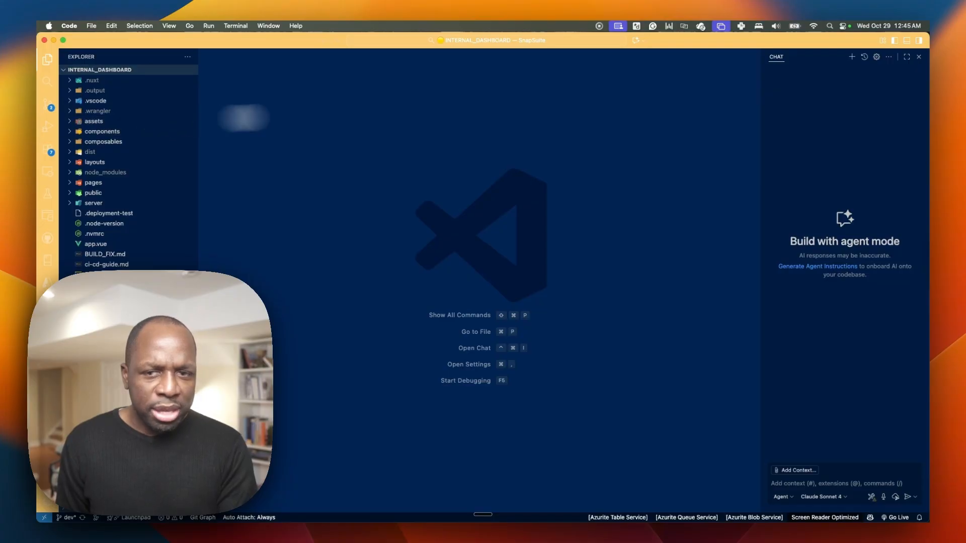
{"action": "left_click", "coordinate": [875, 57]}
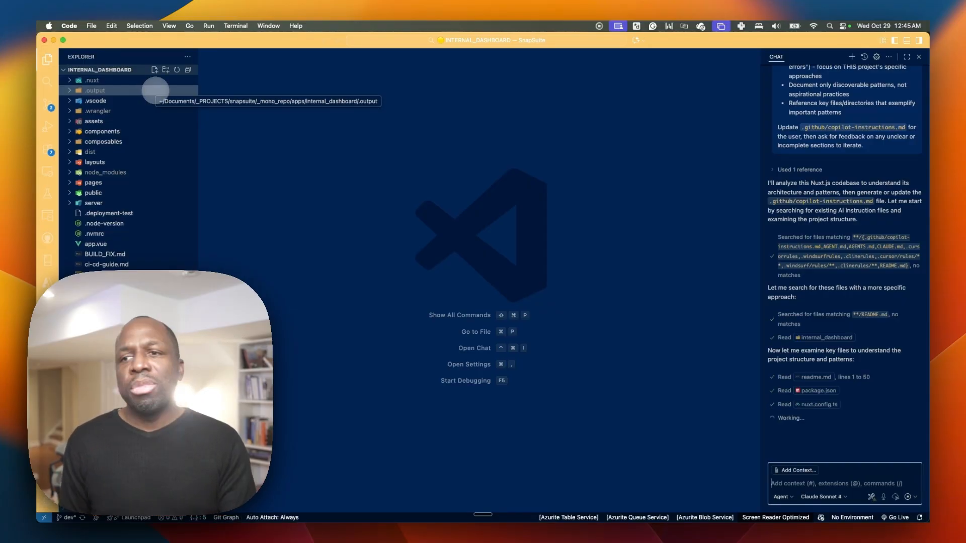
{"action": "left_click", "coordinate": [877, 56]}
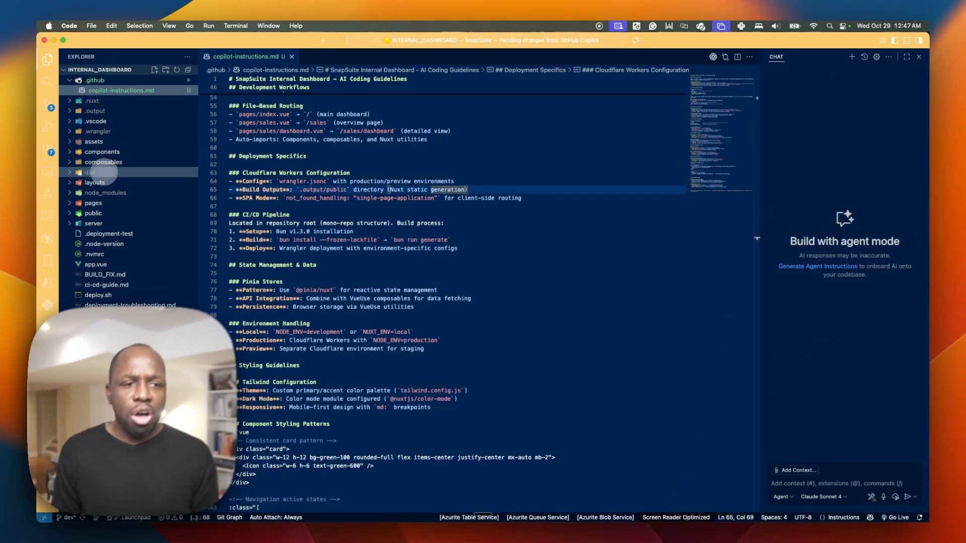
{"action": "mouse_move", "coordinate": [90, 172]}
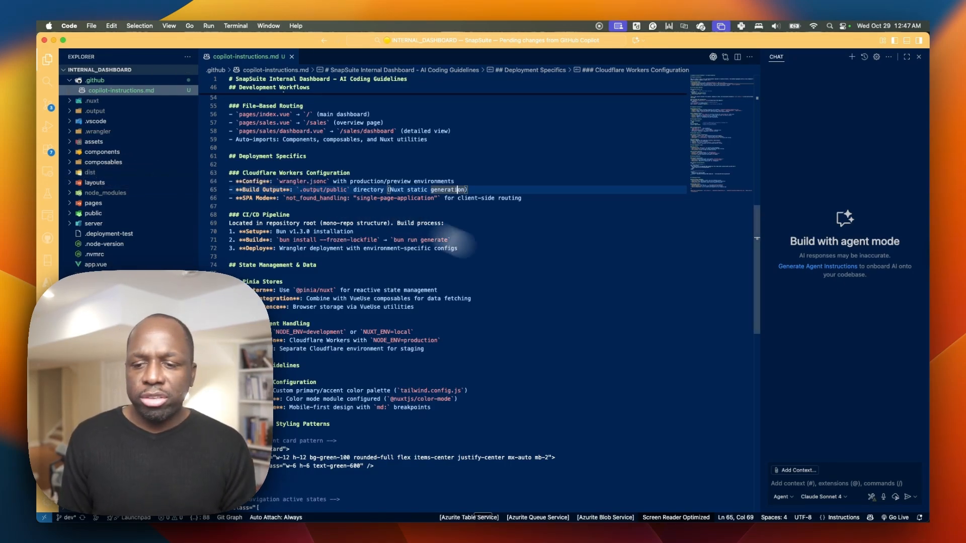
Switch back to the _mono_repo window with internal_dashboard expanded
{"action": "left_click", "coordinate": [838, 483]}
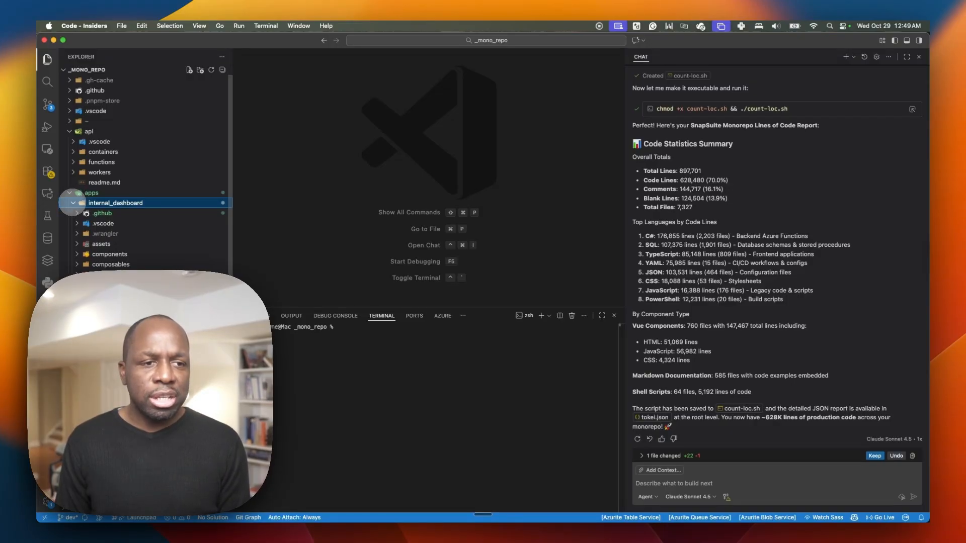
Reveal internal_dashboard/.github, the docs/apps/internal_dashboard folder, and the root .github folder
{"action": "left_click", "coordinate": [103, 213]}
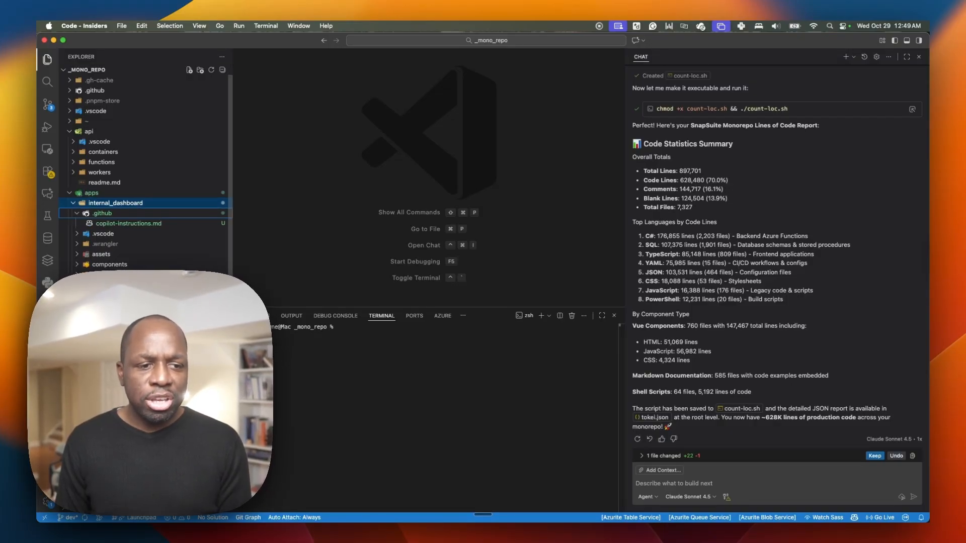
{"action": "left_click", "coordinate": [72, 202]}
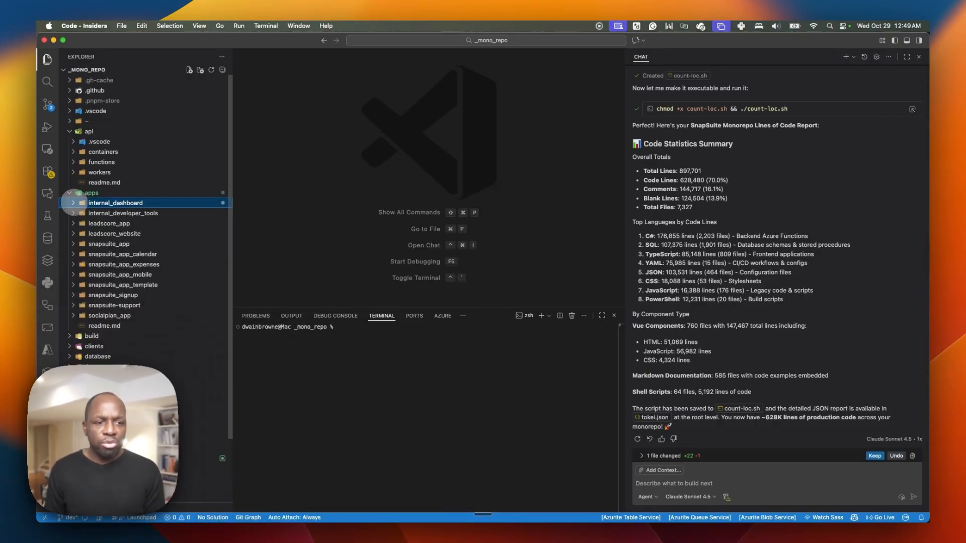
{"action": "left_click", "coordinate": [109, 223]}
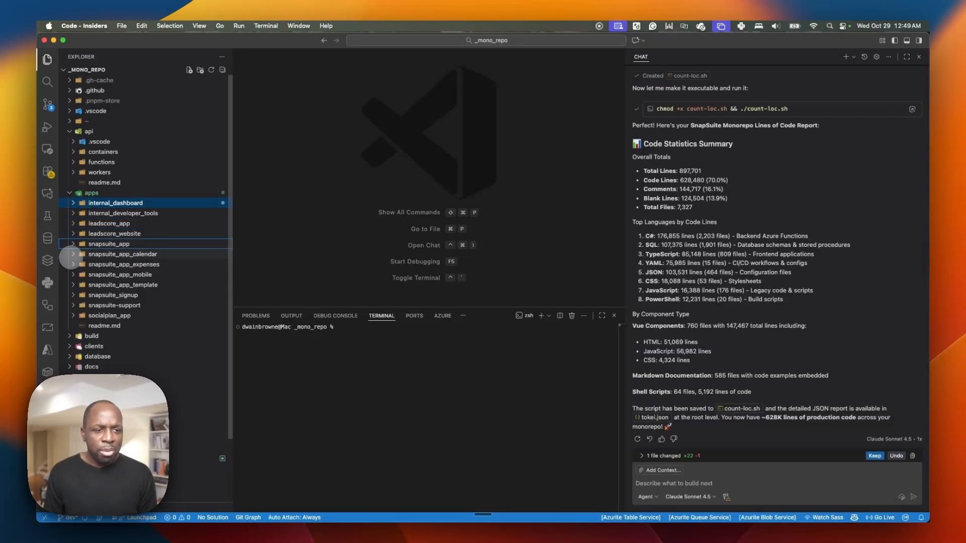
{"action": "left_click", "coordinate": [123, 253]}
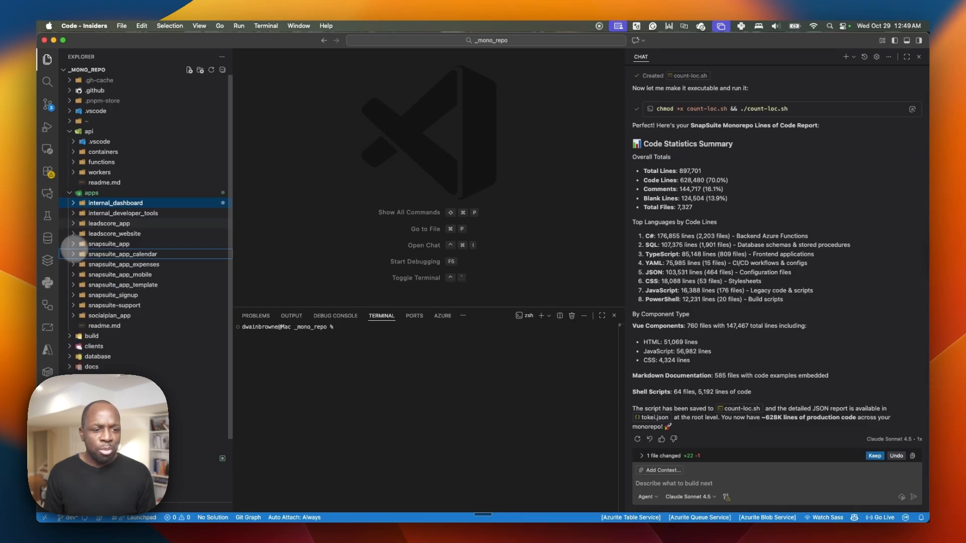
{"action": "left_click", "coordinate": [69, 193]}
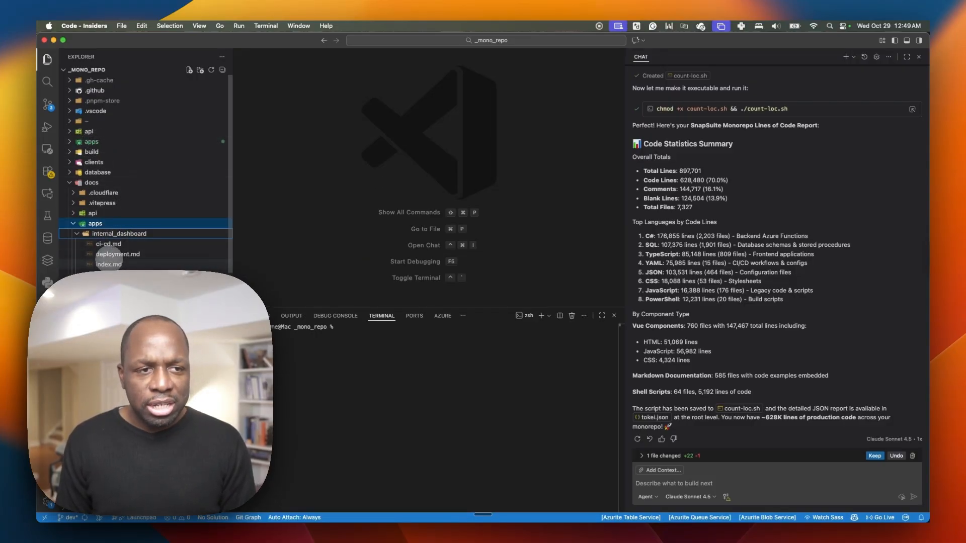
{"action": "left_click", "coordinate": [90, 90]}
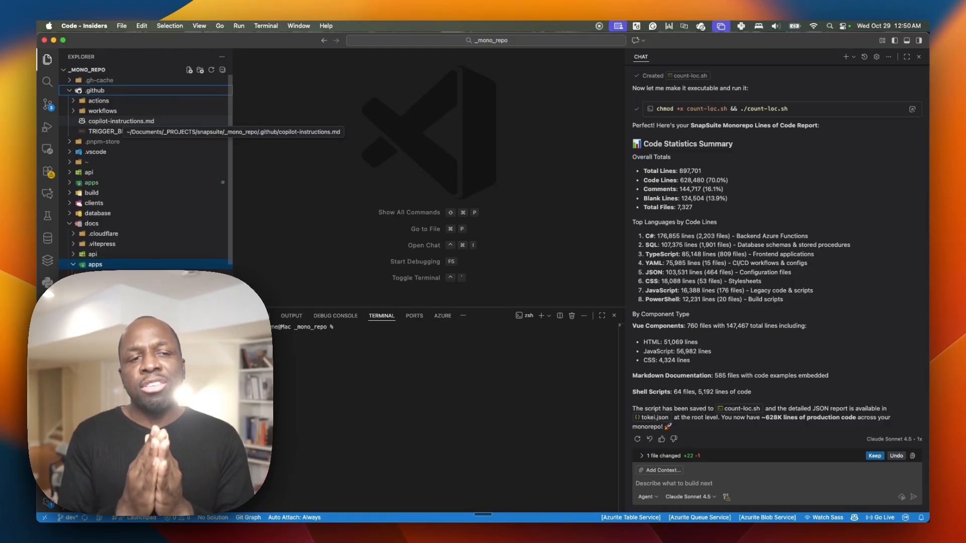
Read through the root copilot-instructions.md, then close it and collapse the folders
{"action": "left_click", "coordinate": [122, 121]}
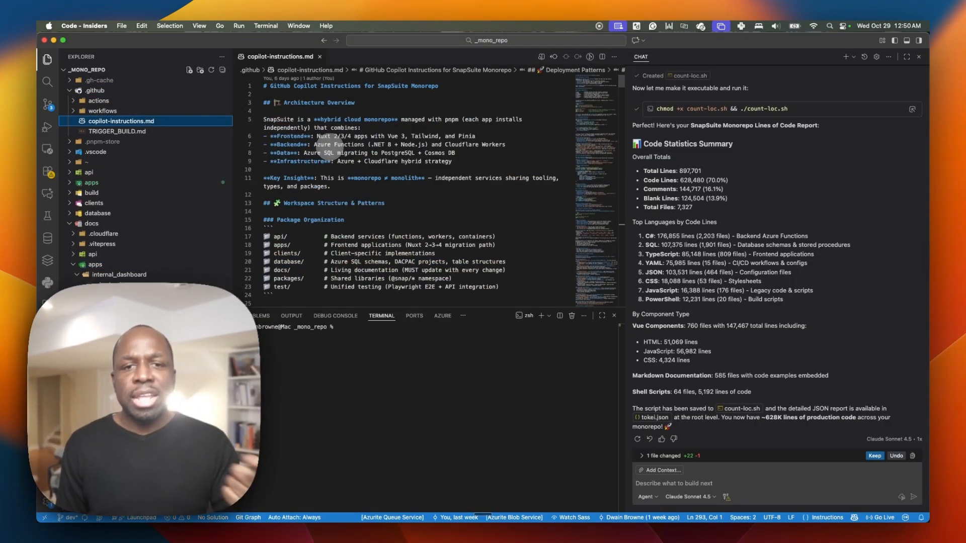
{"action": "scroll", "scroll_direction": "down", "scroll_amount": 3}
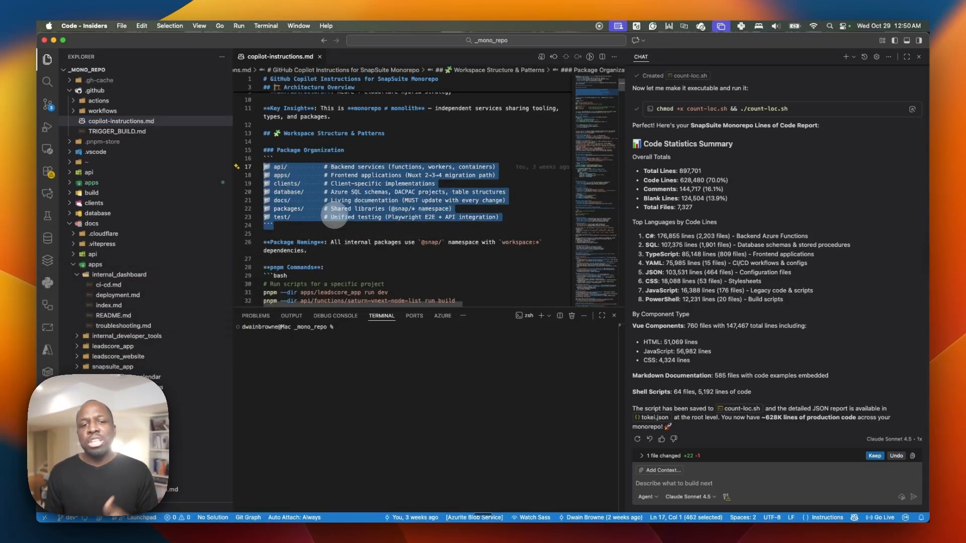
{"action": "scroll", "scroll_direction": "down", "scroll_amount": 3}
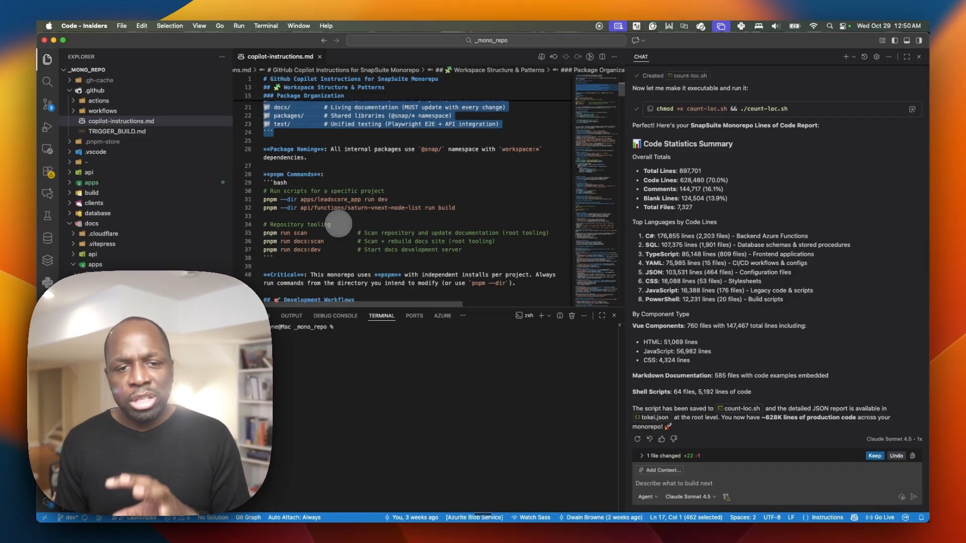
{"action": "scroll", "scroll_direction": "down", "scroll_amount": 3}
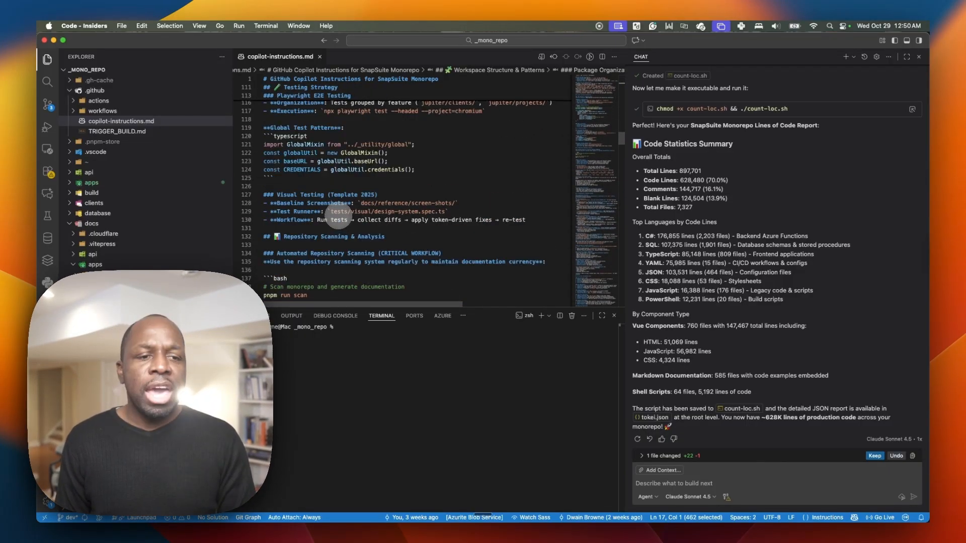
{"action": "scroll", "scroll_direction": "down", "scroll_amount": 3}
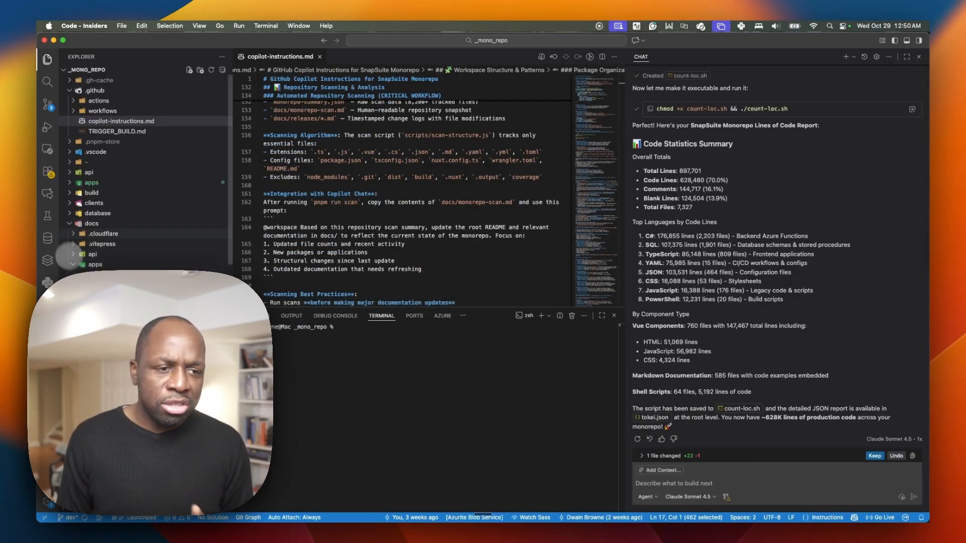
{"action": "left_click", "coordinate": [92, 223]}
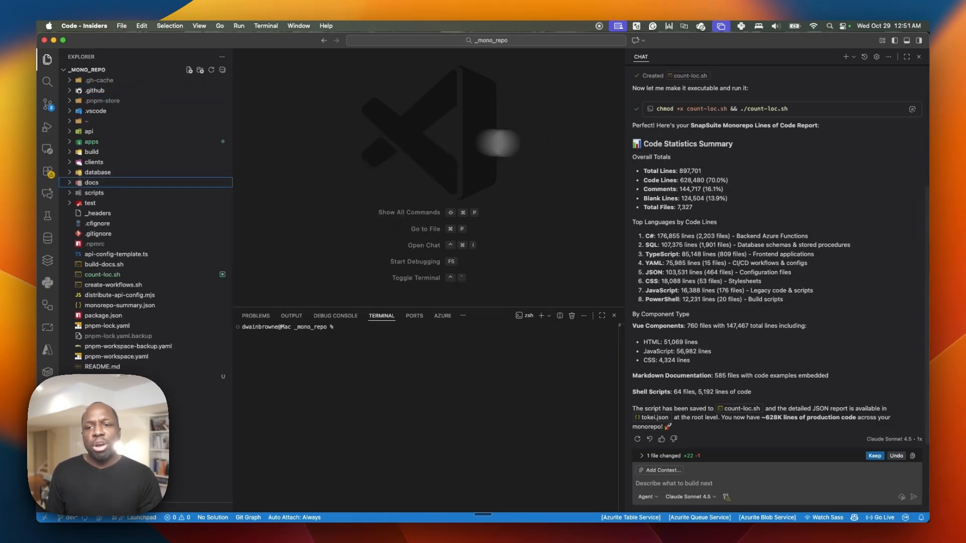
Start a new chat, choosing Keep & Continue for the pending count-loc.sh edit
{"action": "left_click", "coordinate": [846, 57]}
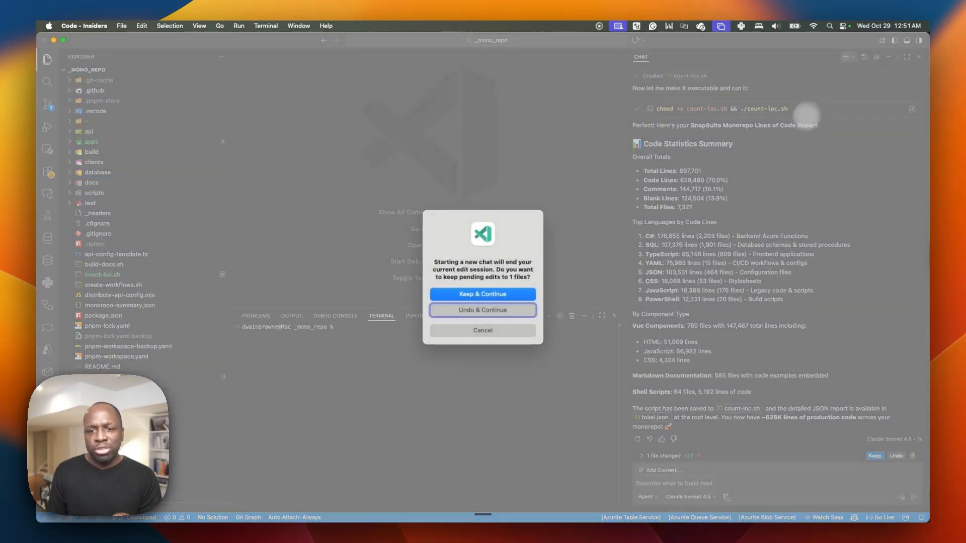
{"action": "left_click", "coordinate": [482, 309]}
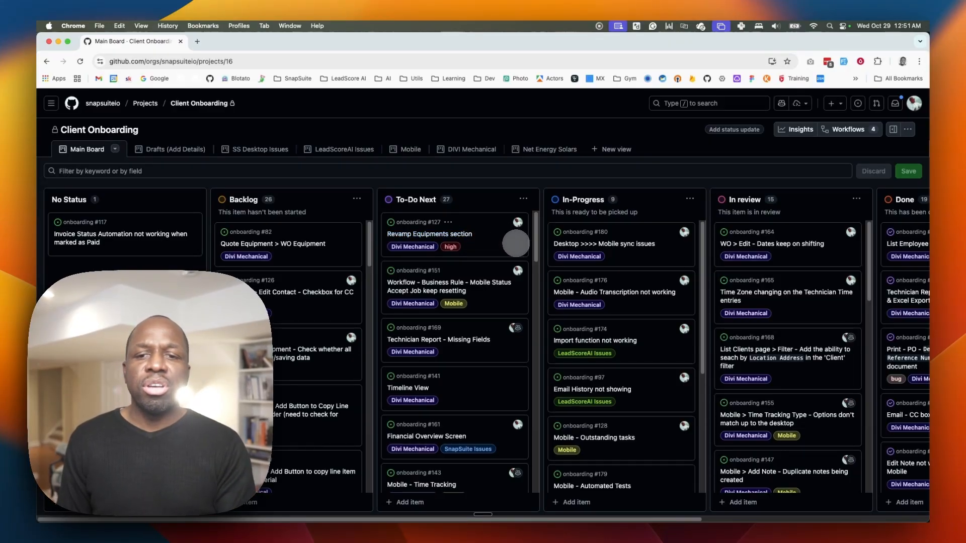
{"action": "mouse_move", "coordinate": [482, 272]}
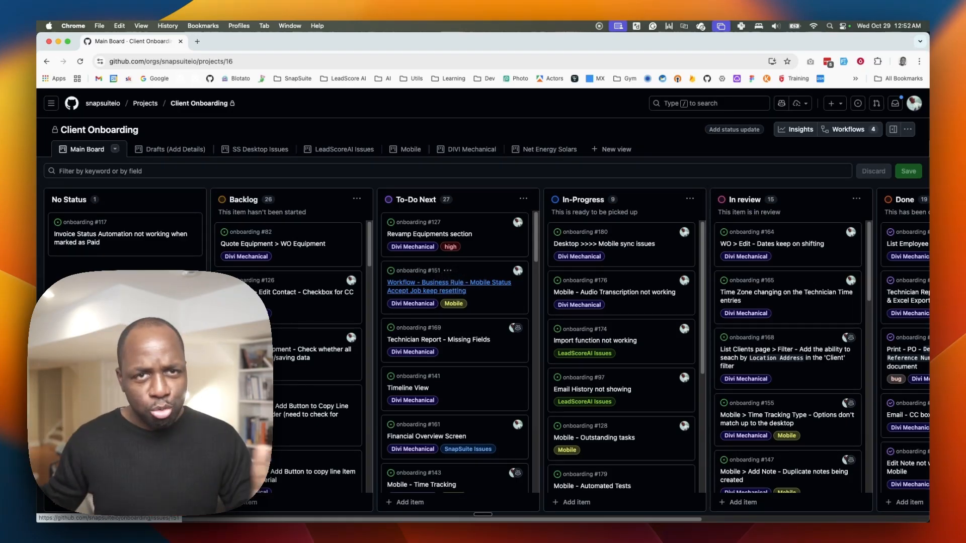
Open onboarding issue #151 from the To-Do Next column of the Main Board
{"action": "left_click", "coordinate": [448, 287]}
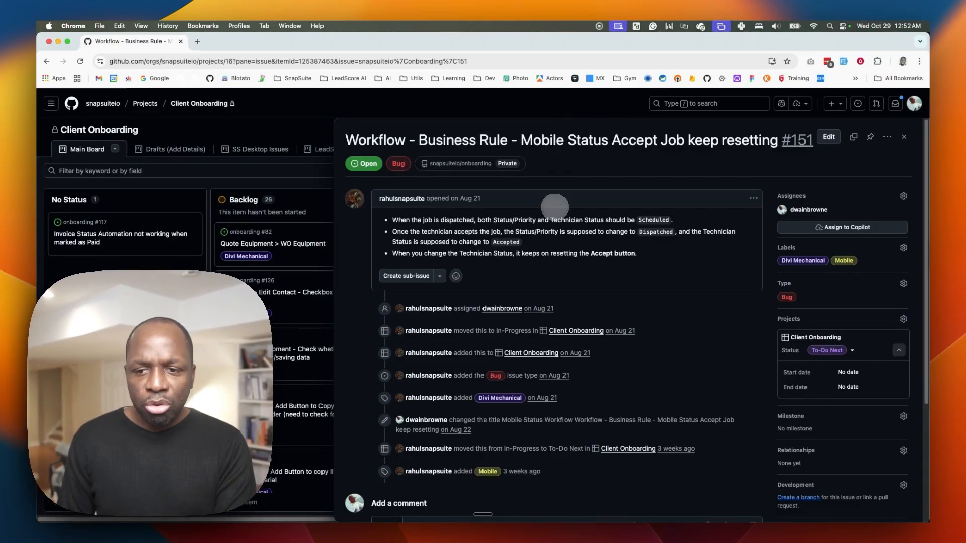
Review issue #151 and draft a comment: 'This task is related to the mobile project and is also related to the internal projec'
{"action": "scroll", "scroll_direction": "down", "scroll_amount": 3}
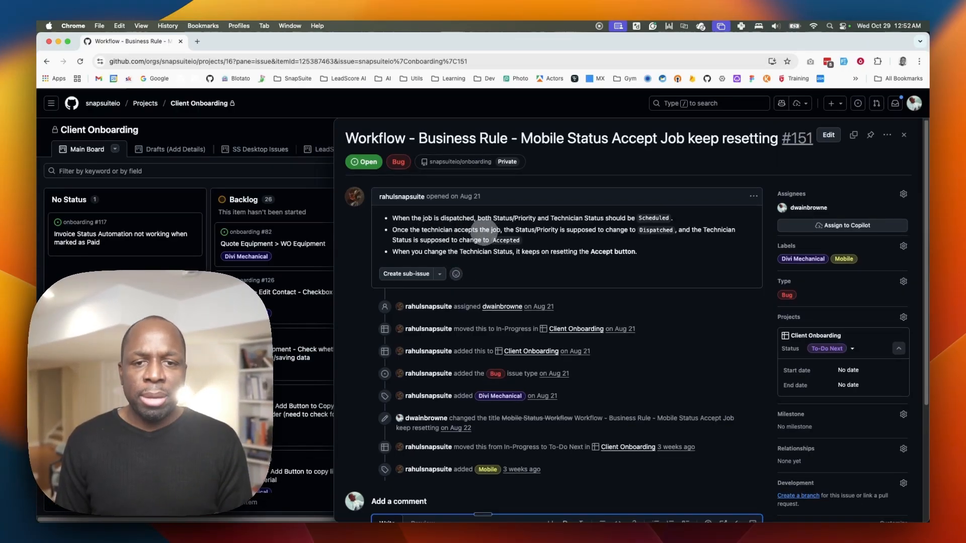
{"action": "scroll", "scroll_direction": "down", "scroll_amount": 3}
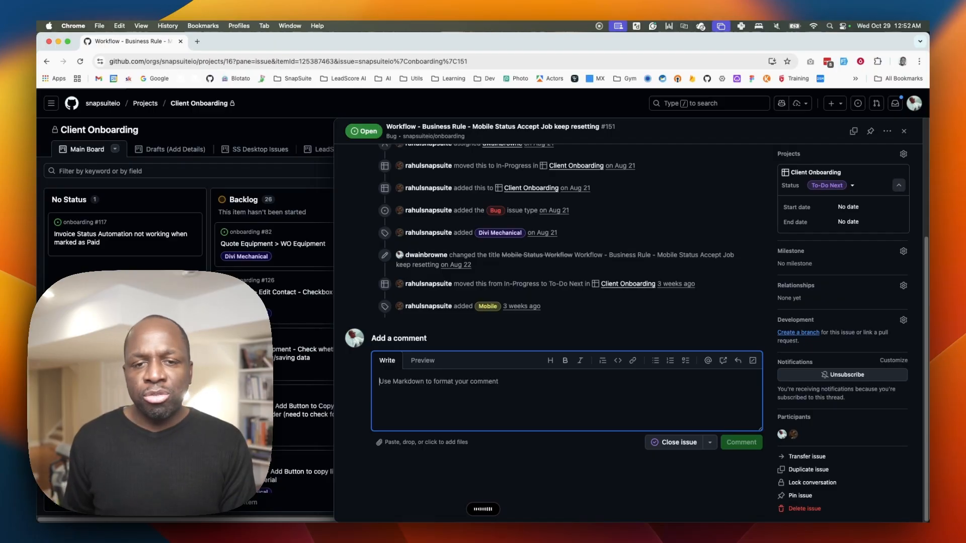
{"action": "type", "text": "This task is related to the mobile project and is also related to the internal project. You need to look into the SnapSuite API project in order to fix the issue around business rules."}
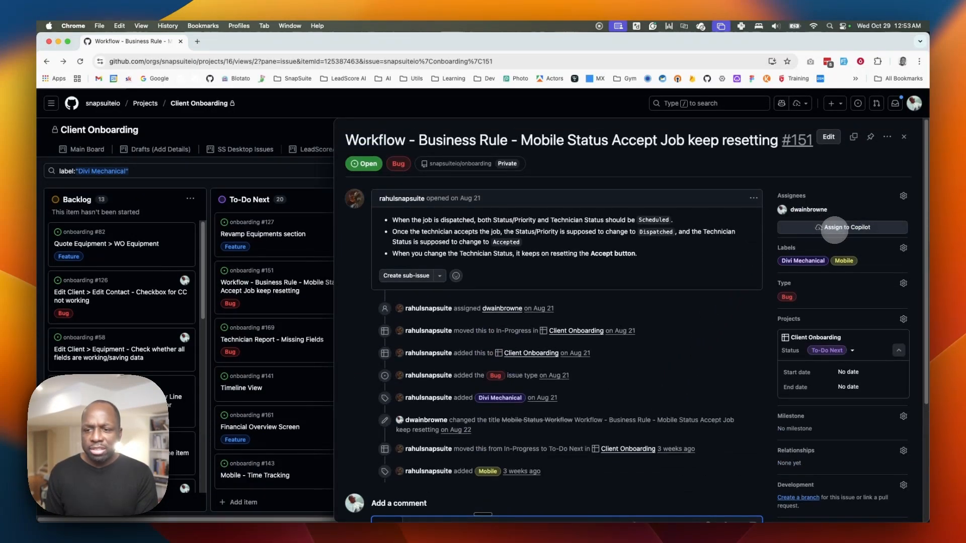
Assign issue #151 to Copilot targeting the snapsuiteio/mono-repo repository
{"action": "left_click", "coordinate": [846, 228]}
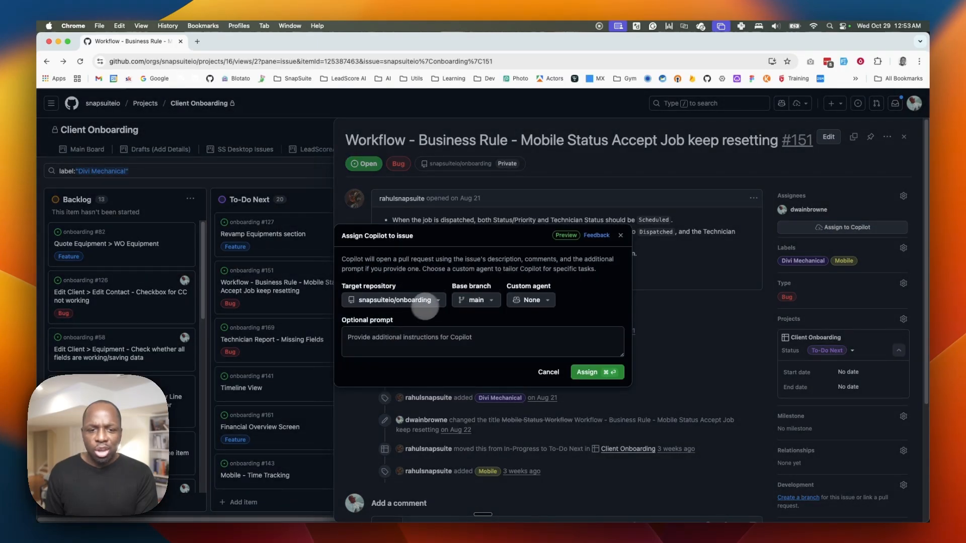
{"action": "left_click", "coordinate": [393, 300]}
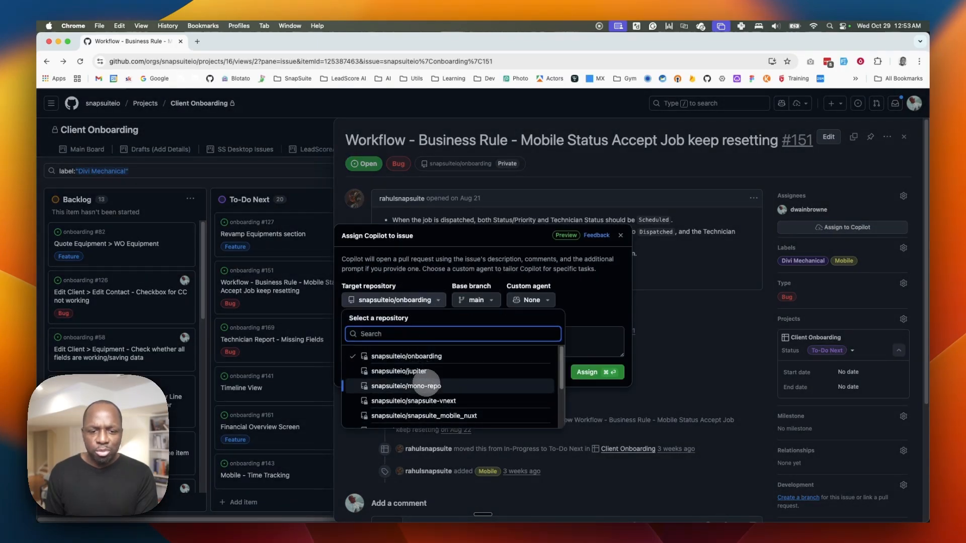
{"action": "left_click", "coordinate": [474, 300]}
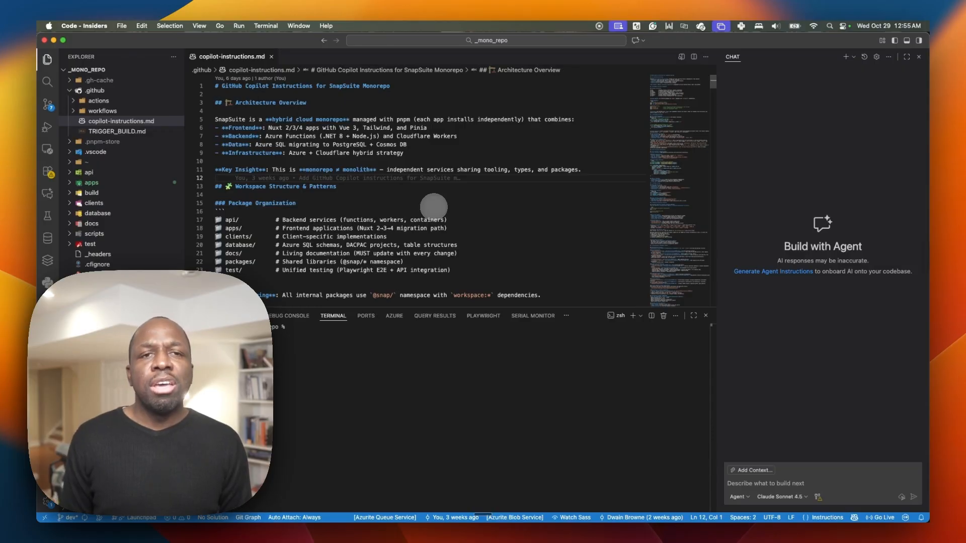
{"action": "left_click", "coordinate": [92, 224]}
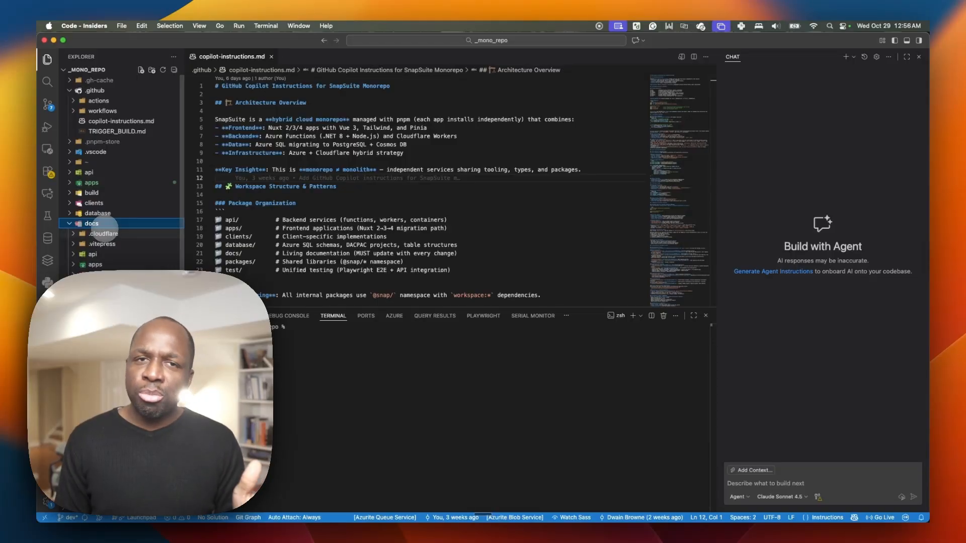
{"action": "left_click", "coordinate": [92, 223]}
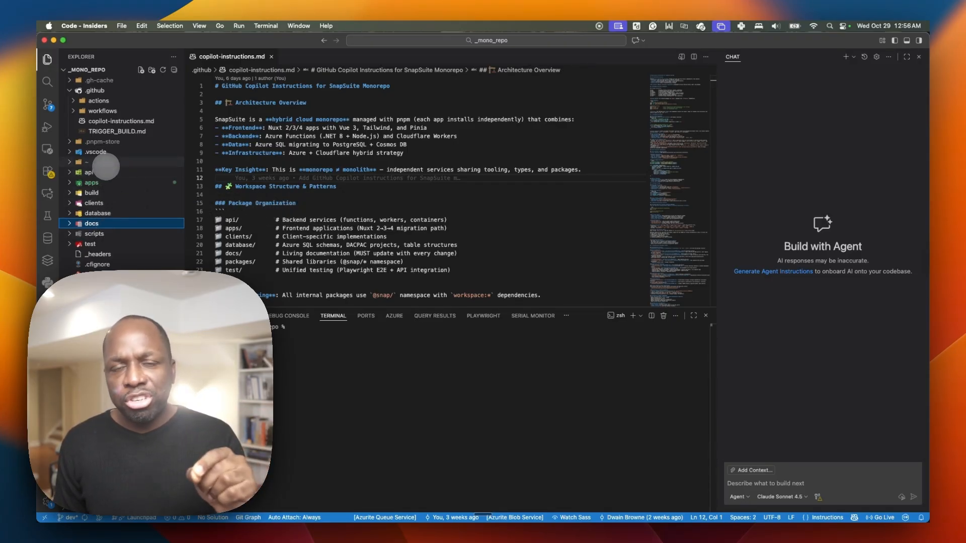
{"action": "left_click", "coordinate": [91, 223]}
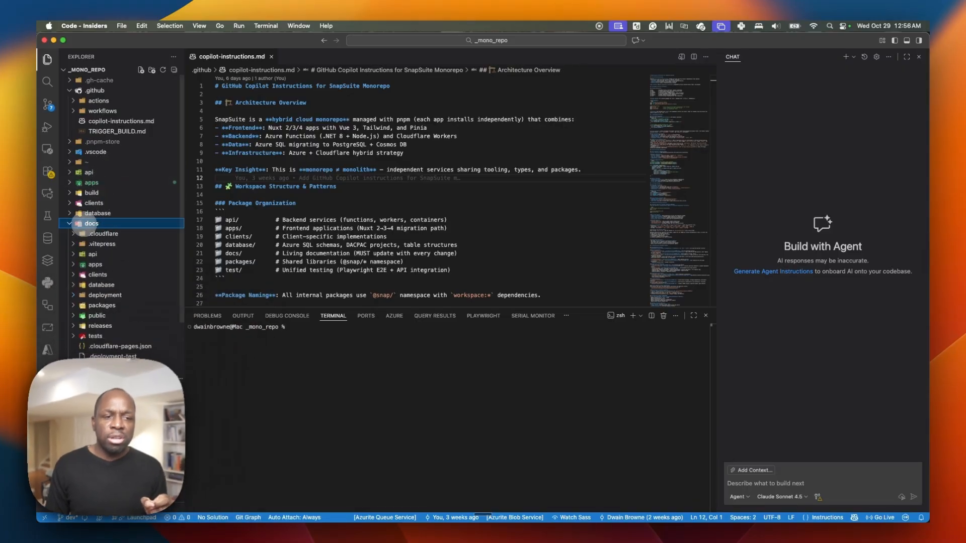
{"action": "left_click", "coordinate": [91, 223]}
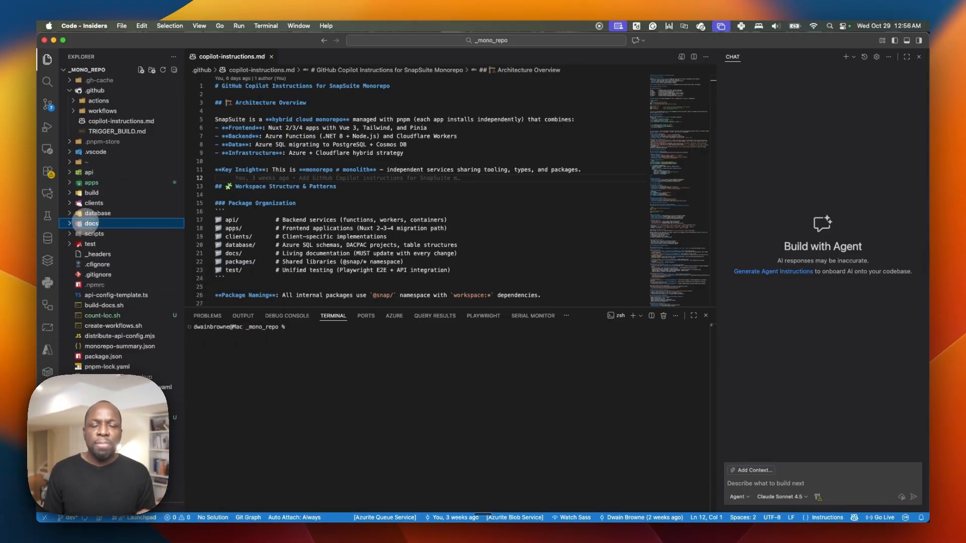